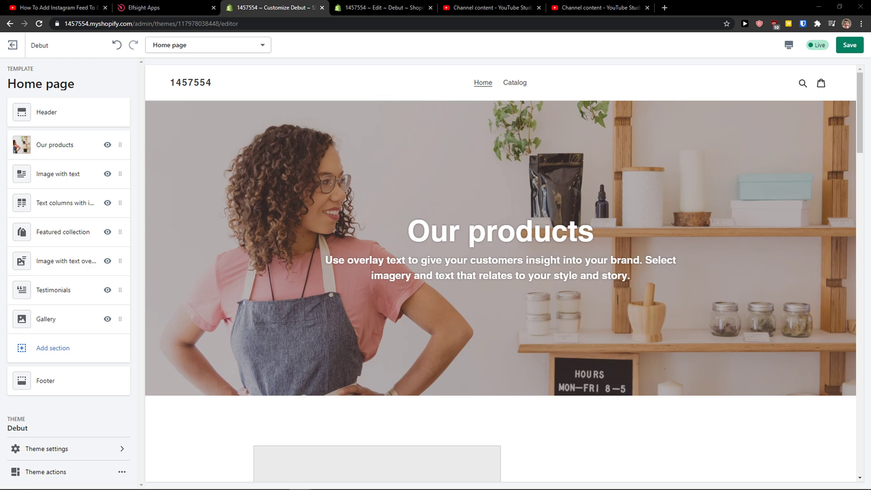
{"action": "mouse_move", "coordinate": [310, 297]}
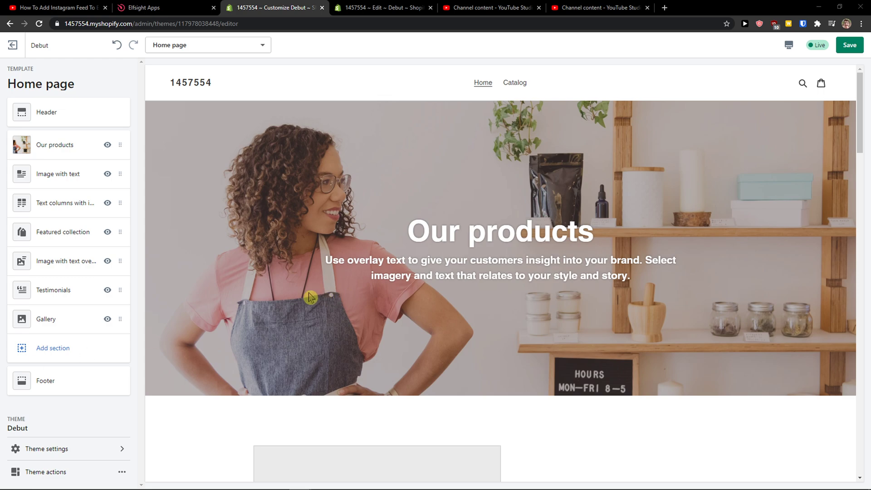
Switch to the YouTube video whose description holds the Elfsight referral link
{"action": "left_click", "coordinate": [56, 8]}
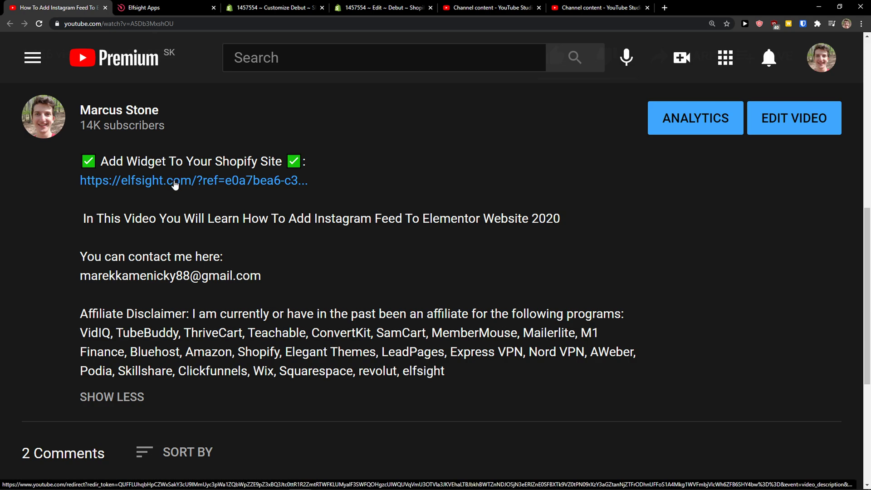
Follow the Elfsight referral link and sign up to reach the My applications dashboard
{"action": "left_click", "coordinate": [176, 180]}
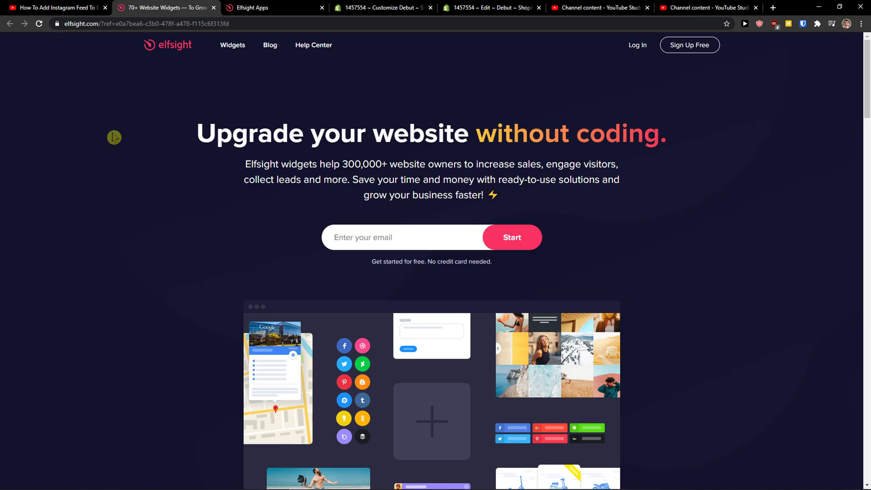
{"action": "mouse_move", "coordinate": [108, 161]}
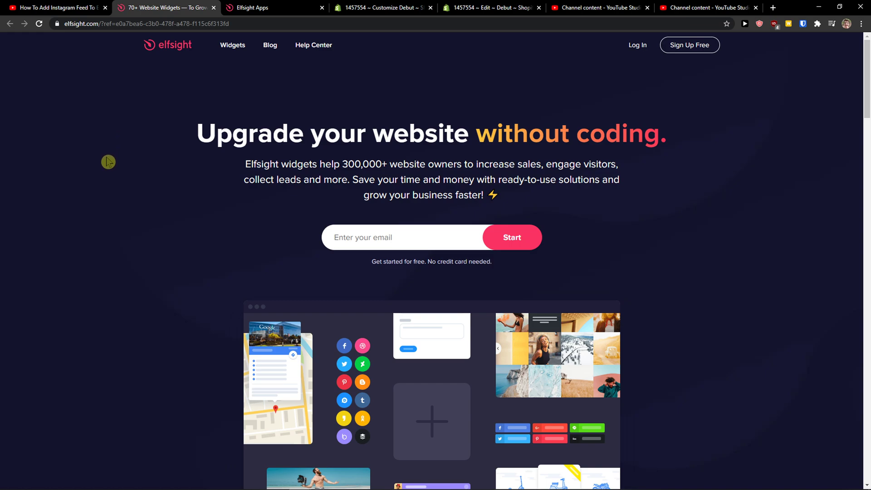
{"action": "mouse_move", "coordinate": [688, 44]}
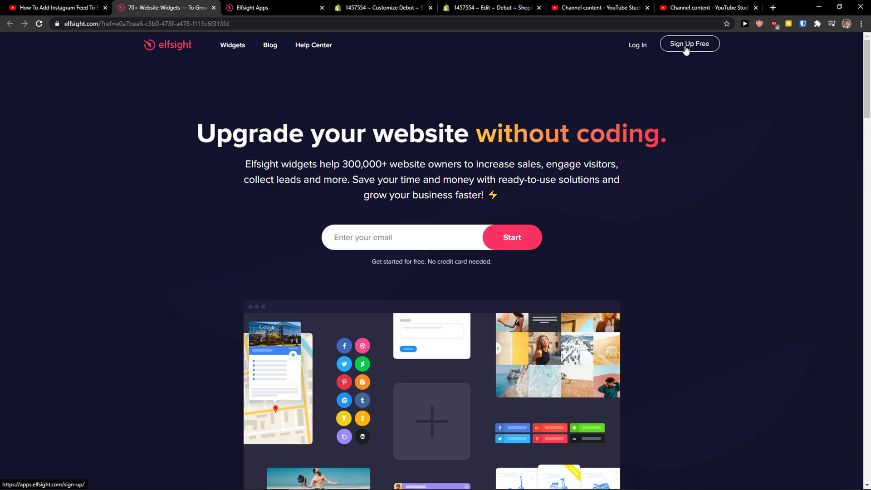
{"action": "left_click", "coordinate": [689, 43]}
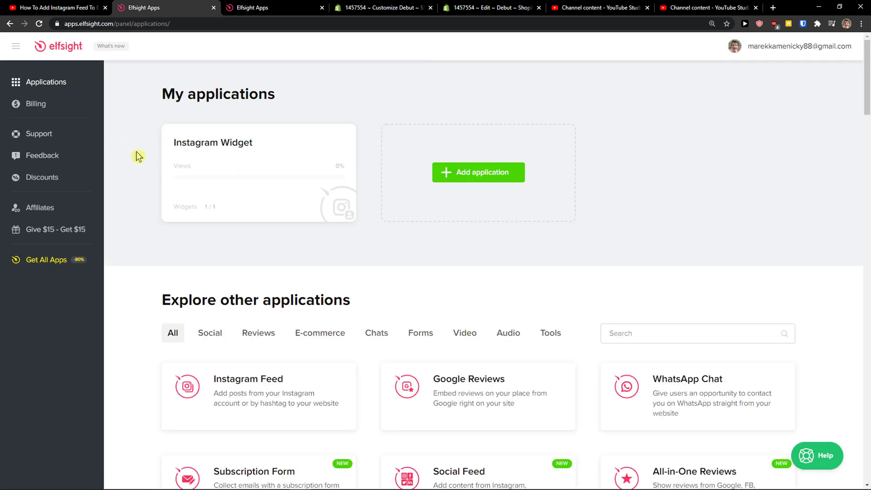
Search the applications for 'age verification' and create a new Age Verification widget
{"action": "type", "text": "you"}
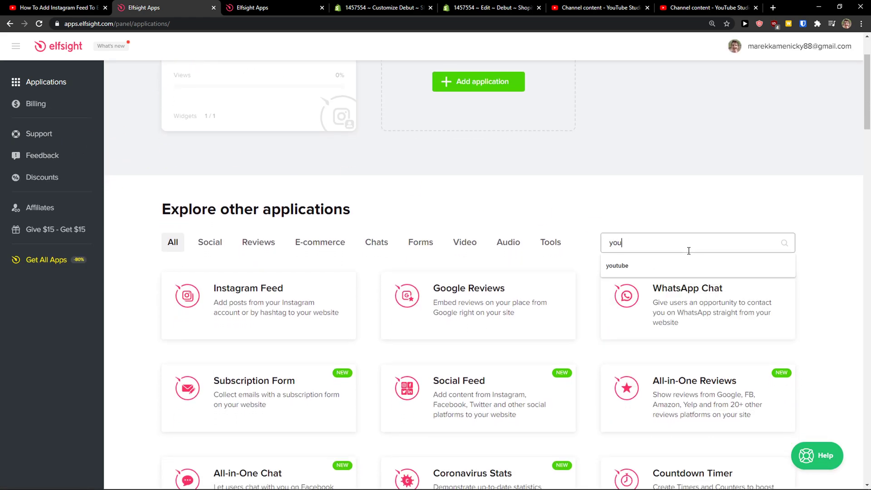
{"action": "left_click", "coordinate": [616, 266]}
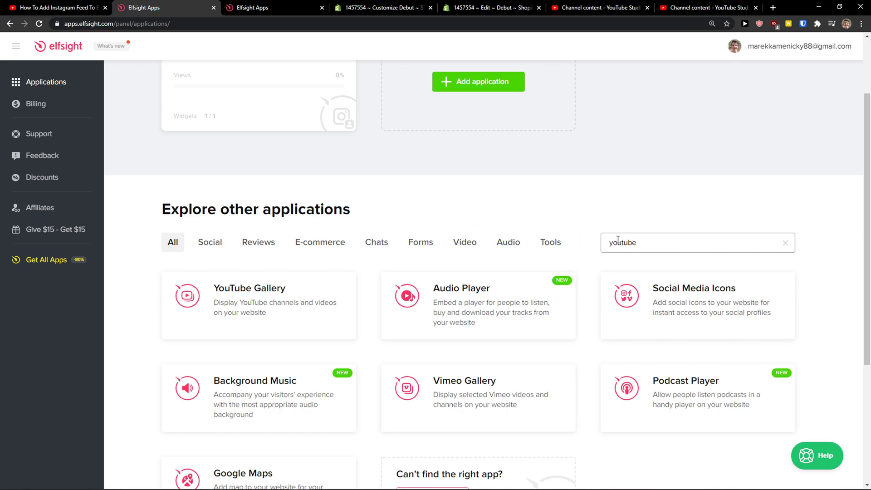
{"action": "type", "text": "age verification"}
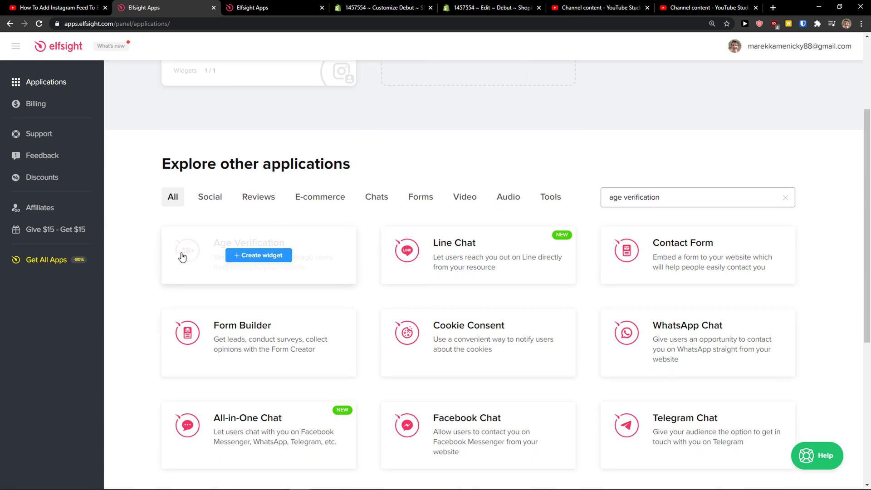
{"action": "left_click", "coordinate": [258, 255]}
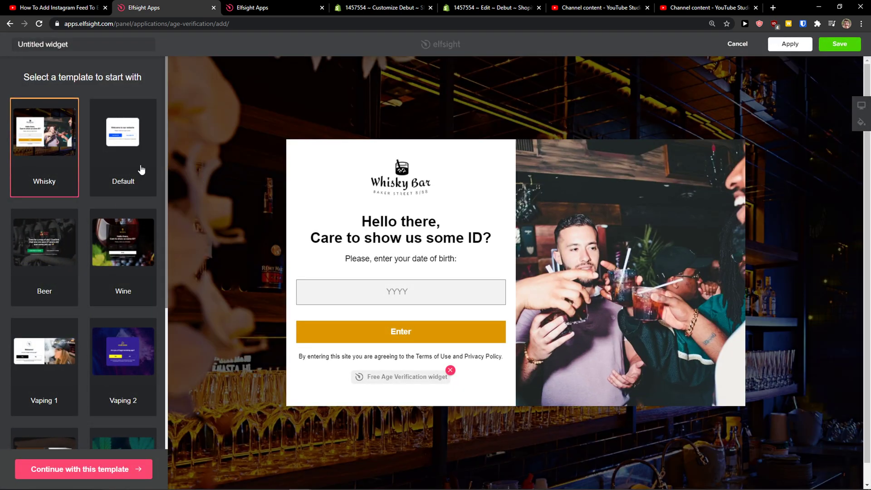
Preview the Default and Beer templates, then build the widget from the Default template
{"action": "left_click", "coordinate": [123, 131]}
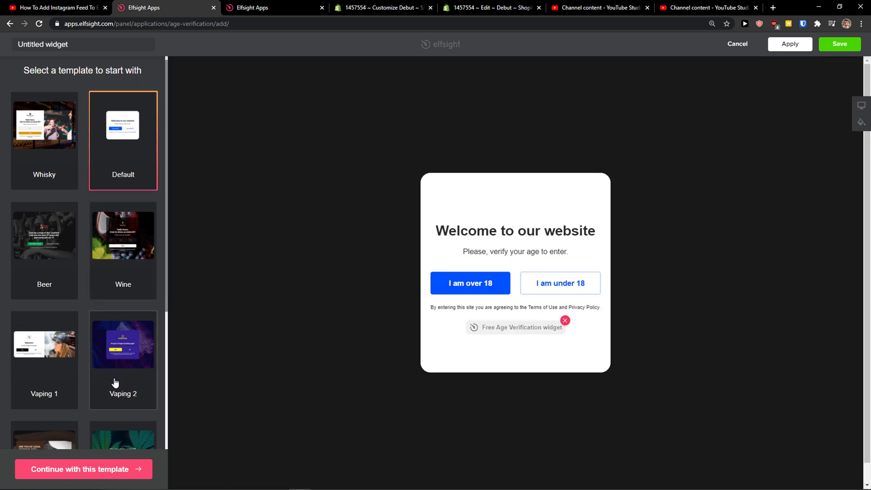
{"action": "left_click", "coordinate": [44, 233]}
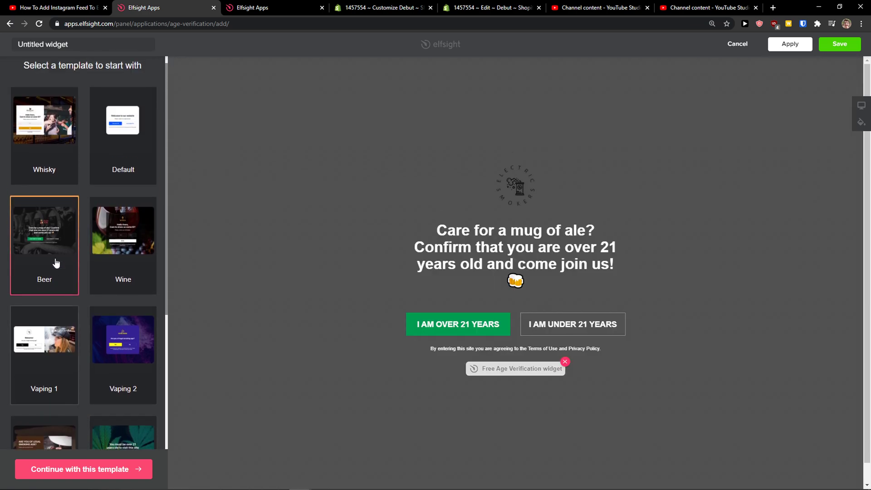
{"action": "left_click", "coordinate": [123, 131]}
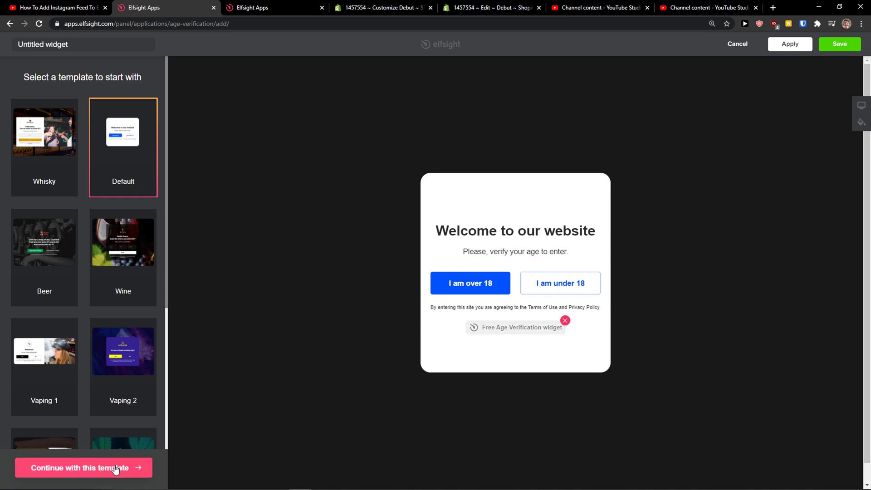
{"action": "left_click", "coordinate": [82, 467]}
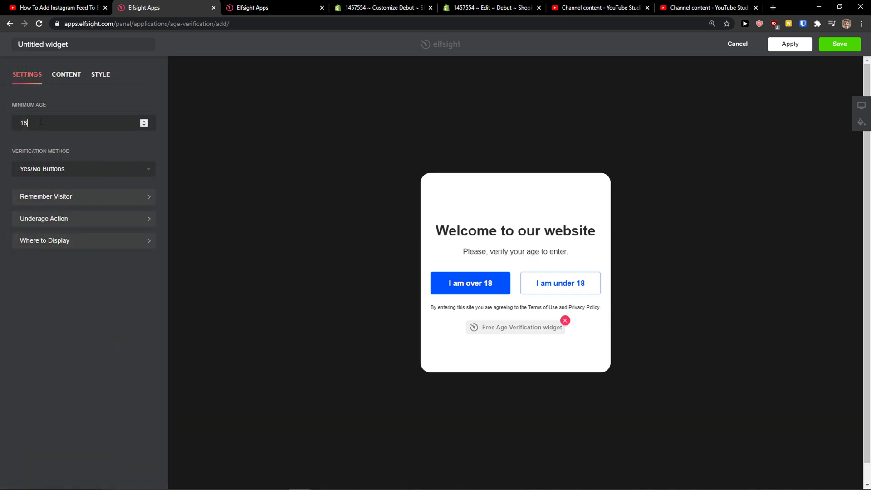
Set Minimum Age to 21, then review the popup's Content texts and Style options
{"action": "type", "text": "21"}
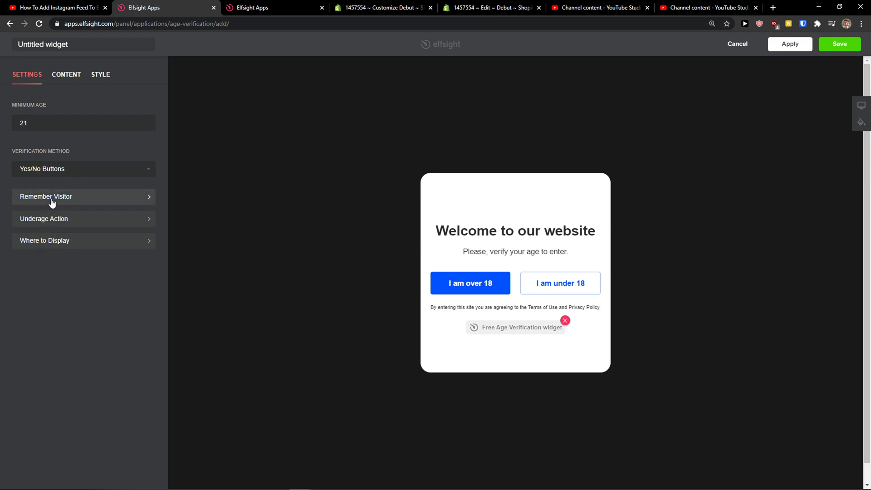
{"action": "mouse_move", "coordinate": [63, 222]}
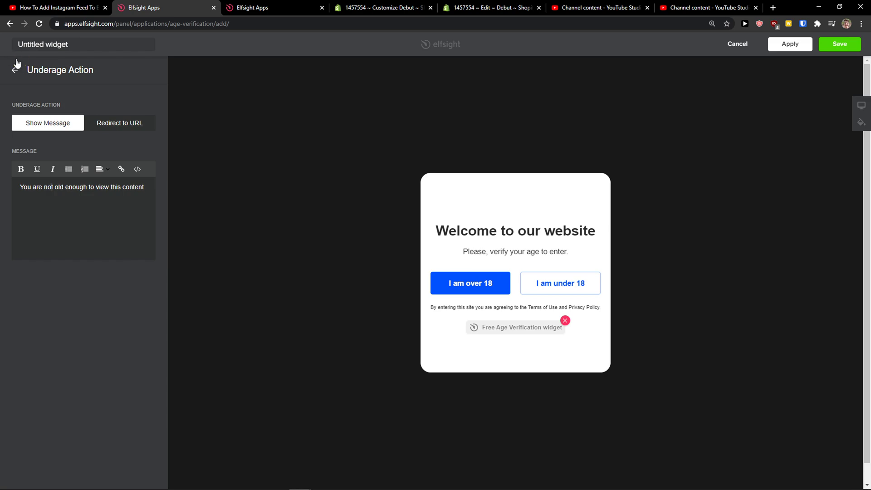
{"action": "left_click", "coordinate": [14, 67]}
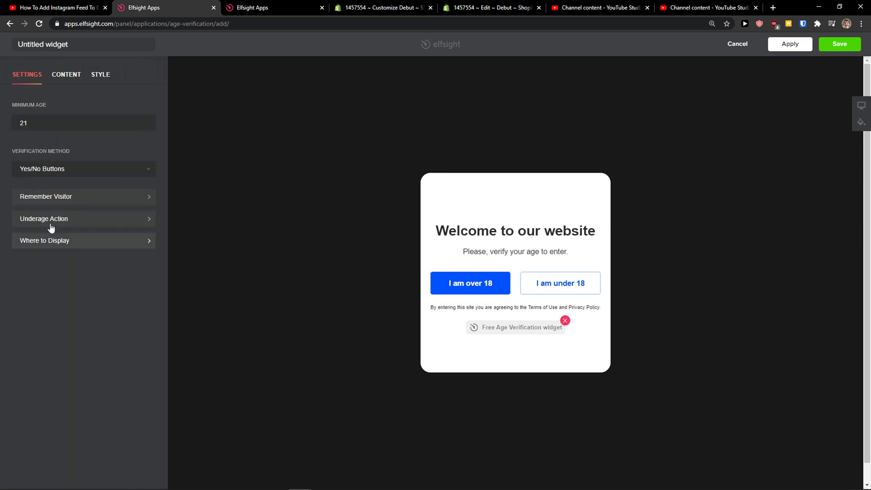
{"action": "left_click", "coordinate": [66, 75]}
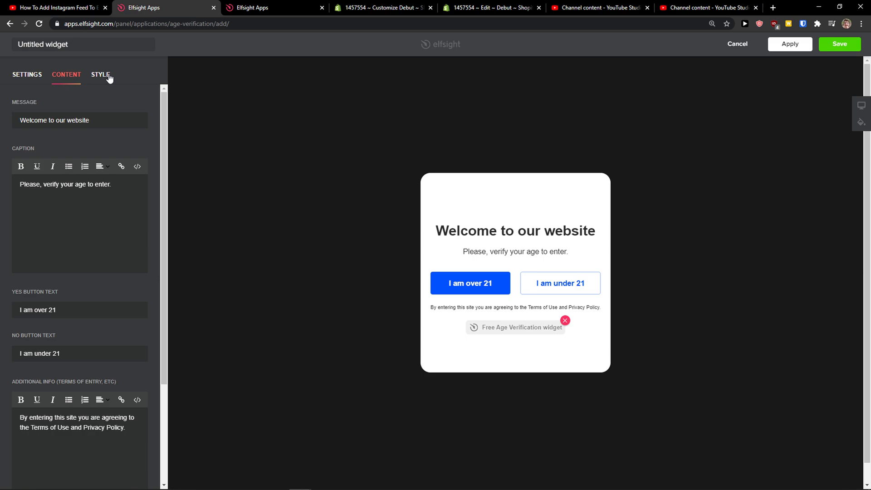
{"action": "left_click", "coordinate": [26, 75]}
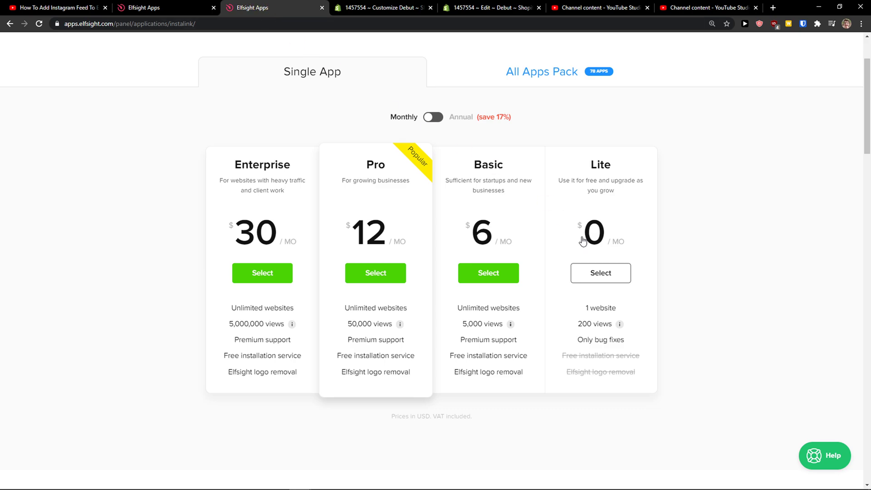
{"action": "mouse_move", "coordinate": [601, 191]}
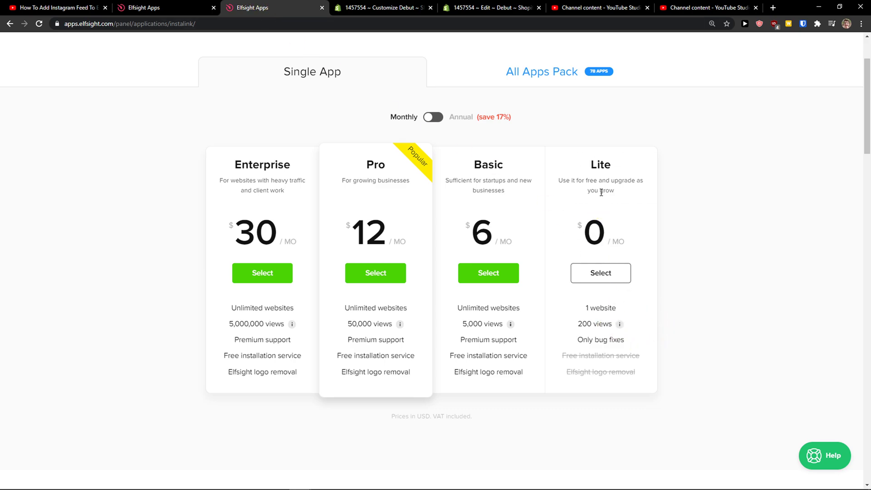
{"action": "mouse_move", "coordinate": [529, 303]}
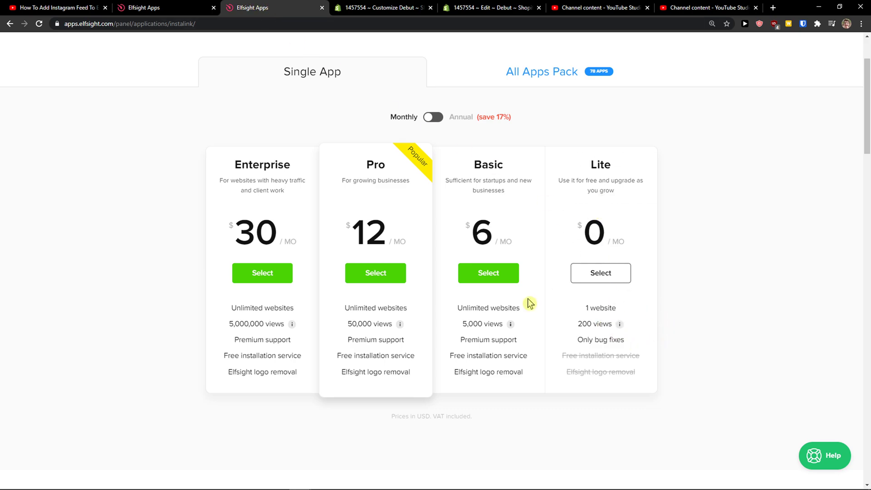
{"action": "mouse_move", "coordinate": [537, 307]}
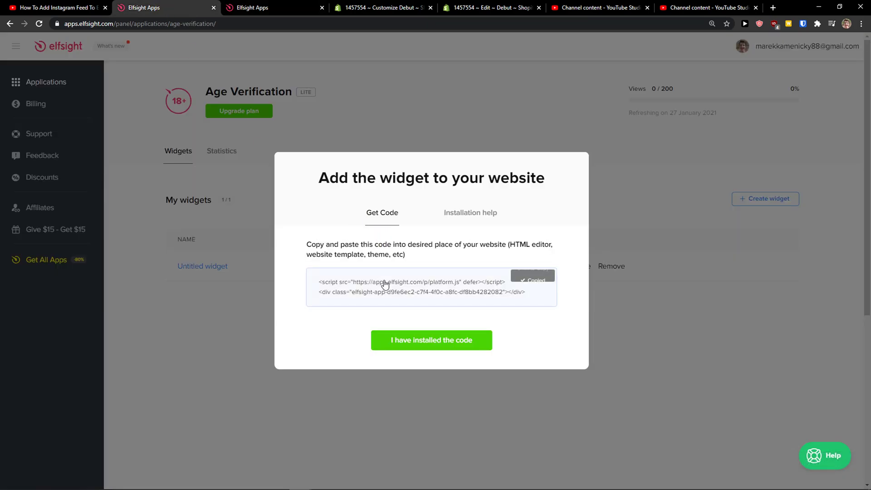
Switch to the Shopify tab and go to the store admin home page
{"action": "left_click", "coordinate": [531, 277]}
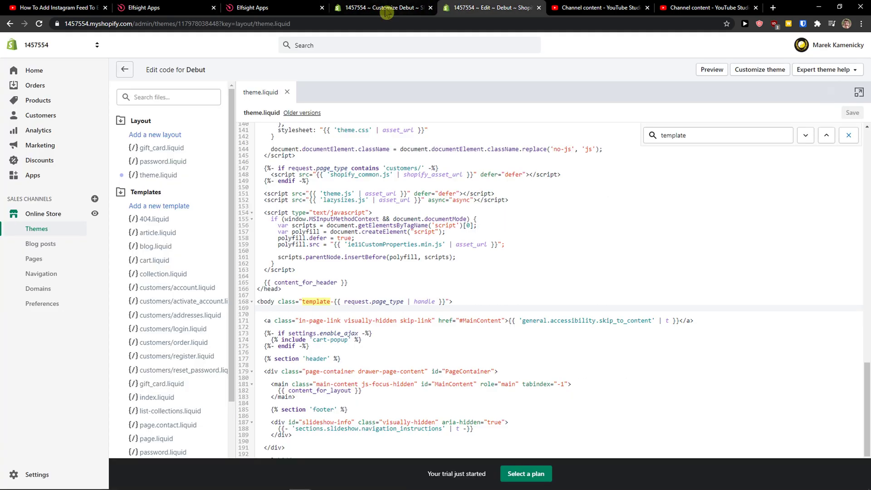
{"action": "left_click", "coordinate": [124, 69]}
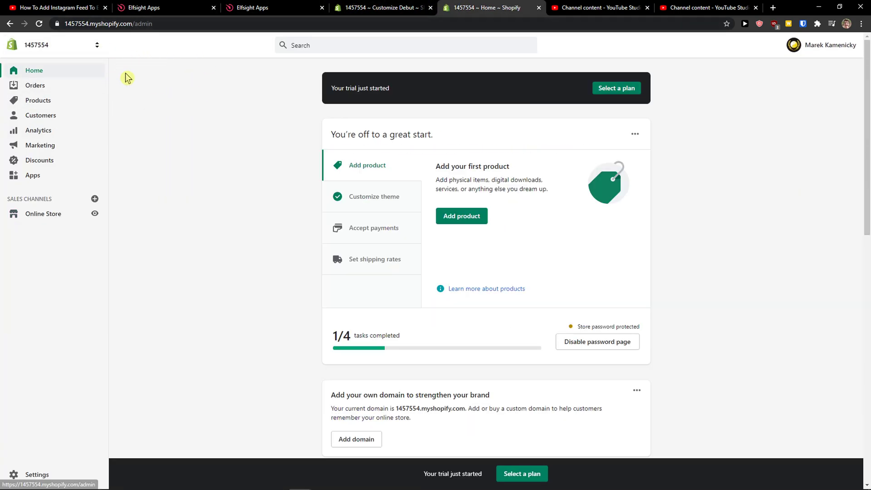
From Online Store > Themes, choose Actions > Edit code on the Debut theme
{"action": "left_click", "coordinate": [43, 213]}
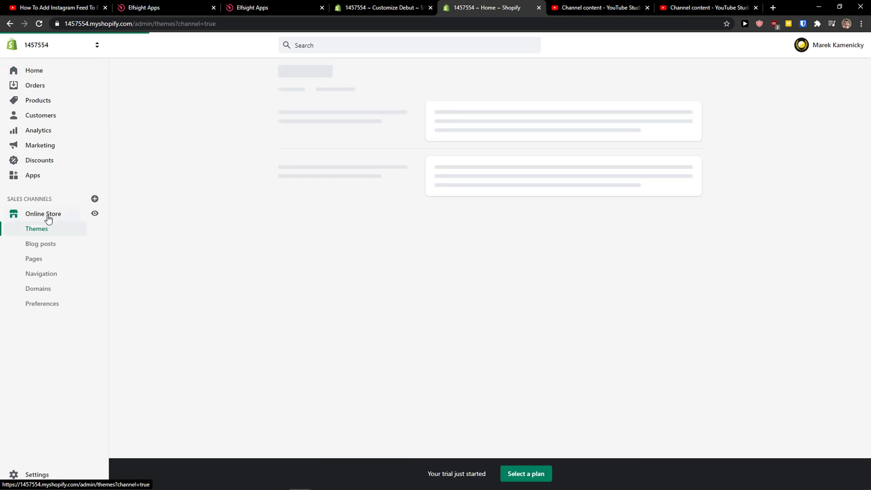
{"action": "left_click", "coordinate": [36, 228]}
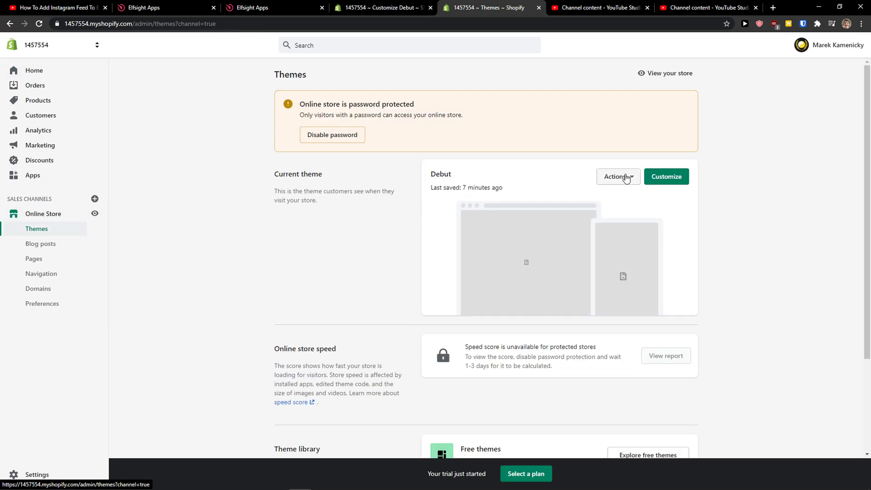
{"action": "left_click", "coordinate": [618, 177]}
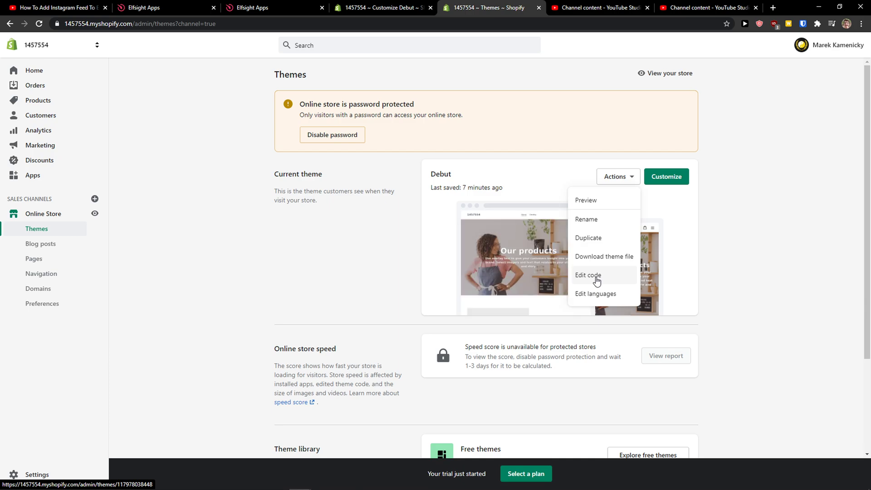
{"action": "left_click", "coordinate": [588, 274]}
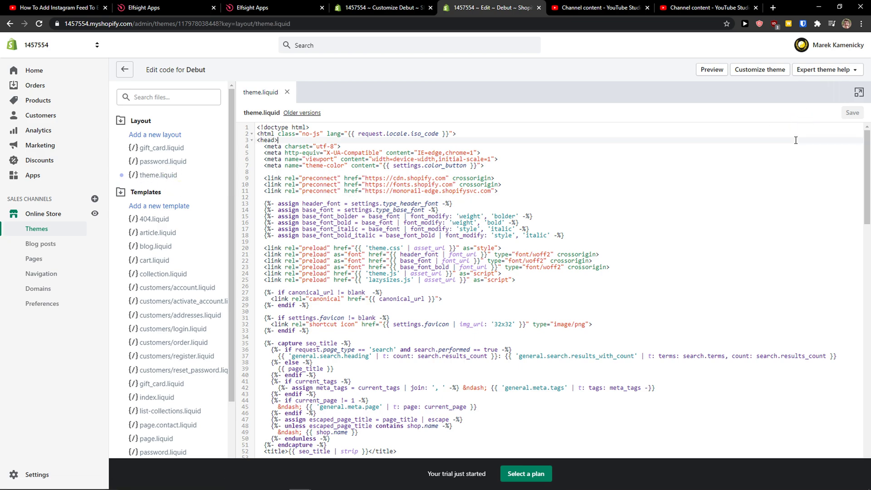
Search theme.liquid for 'template', paste the Elfsight platform.js script below <body>, save, and open the live store
{"action": "type", "text": "te.u"}
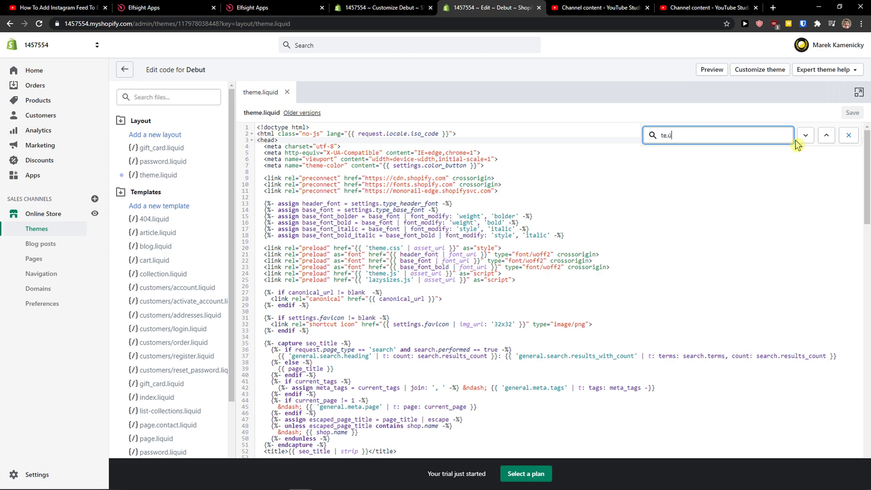
{"action": "type", "text": "template"}
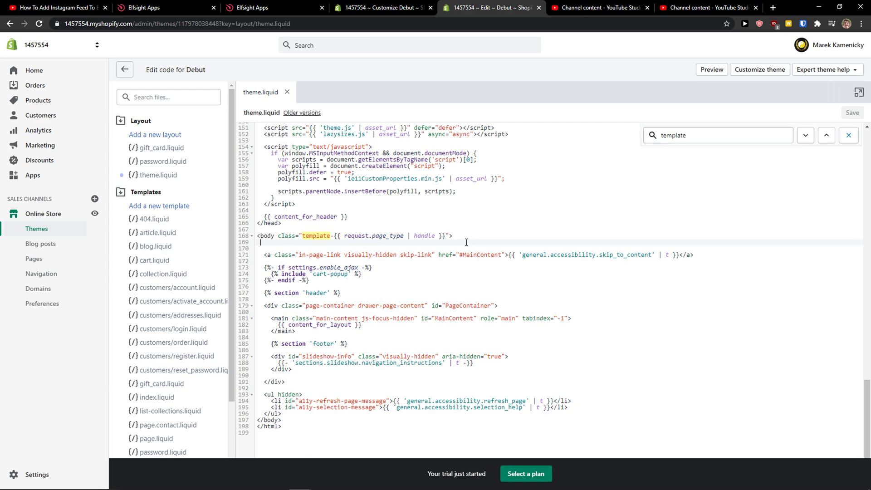
{"action": "type", "text": "<script src=\"https://apps.elfsight.com/p/platform.js\" defer></script>"}
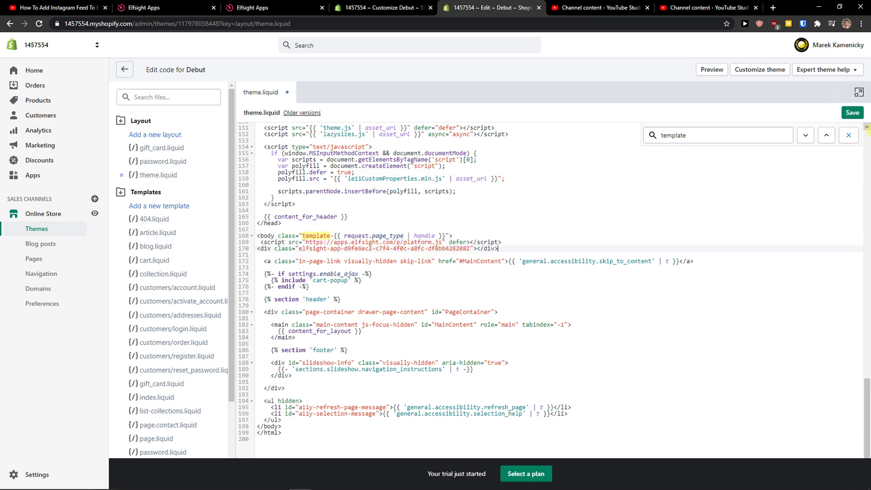
{"action": "left_click", "coordinate": [852, 112]}
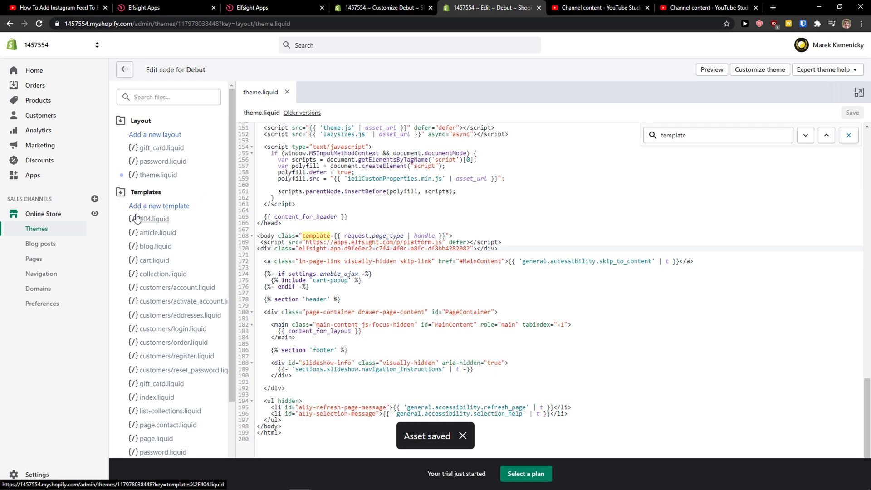
{"action": "left_click", "coordinate": [94, 213]}
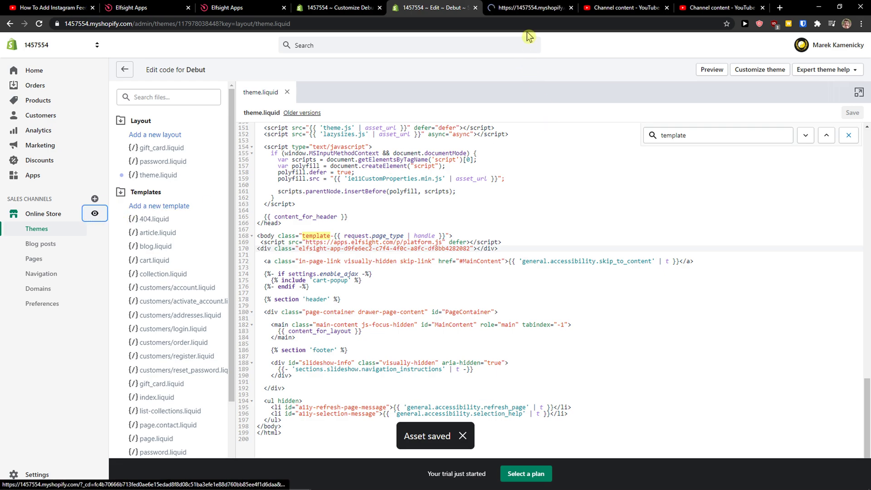
On the storefront, answer 'I am over 21' in the popup and select the store's URL
{"action": "left_click", "coordinate": [509, 7]}
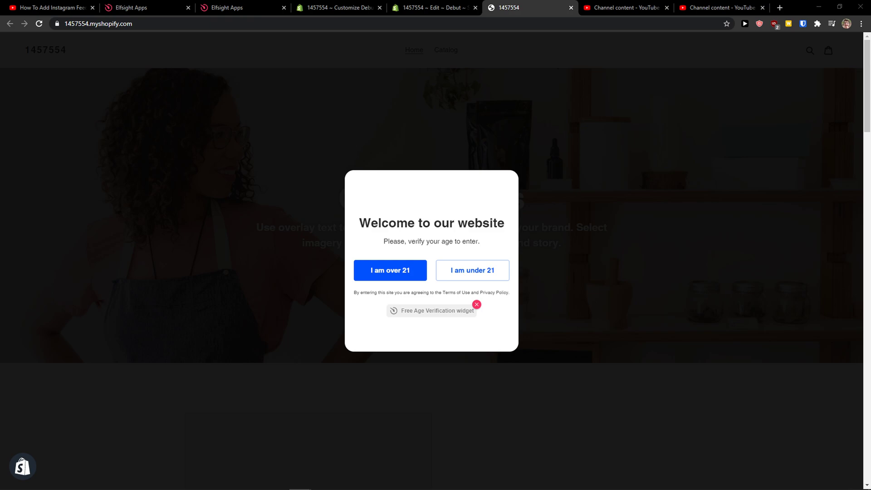
{"action": "left_click", "coordinate": [389, 270]}
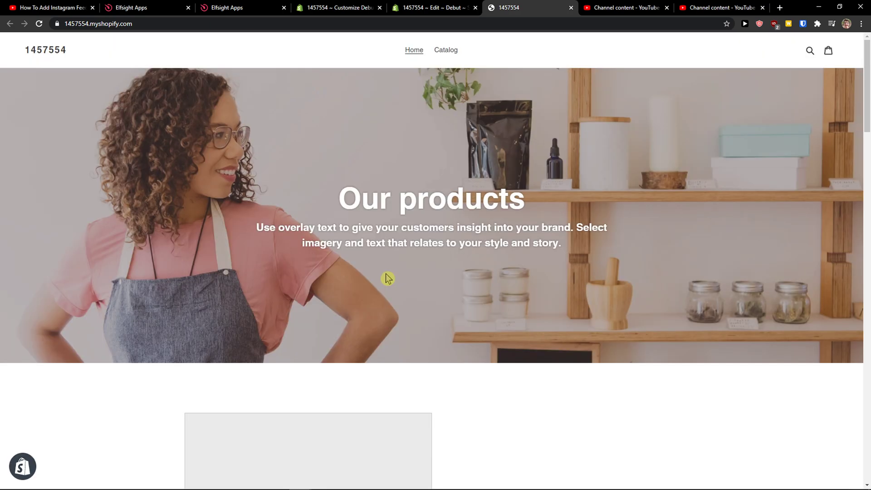
{"action": "left_click", "coordinate": [97, 23]}
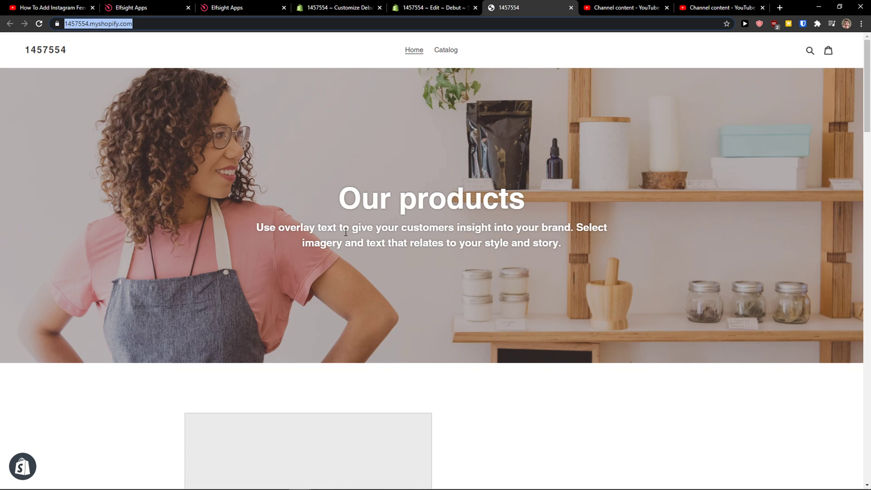
{"action": "mouse_move", "coordinate": [324, 230]}
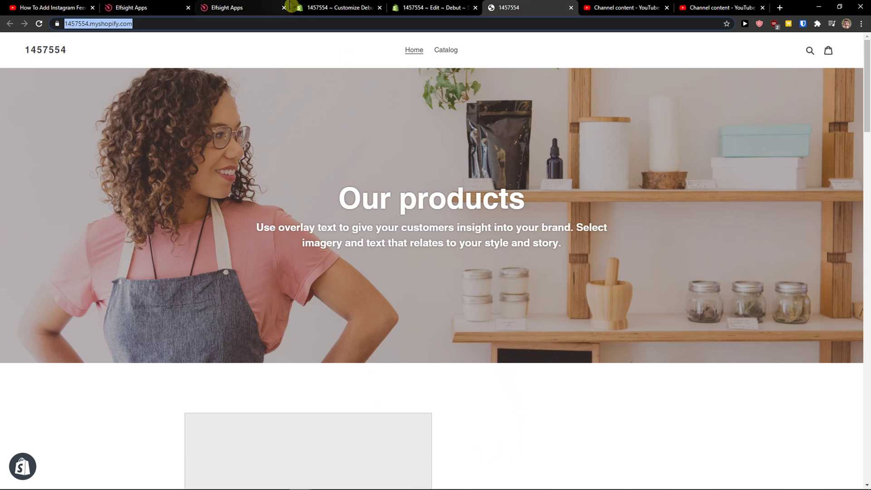
{"action": "mouse_move", "coordinate": [333, 8]}
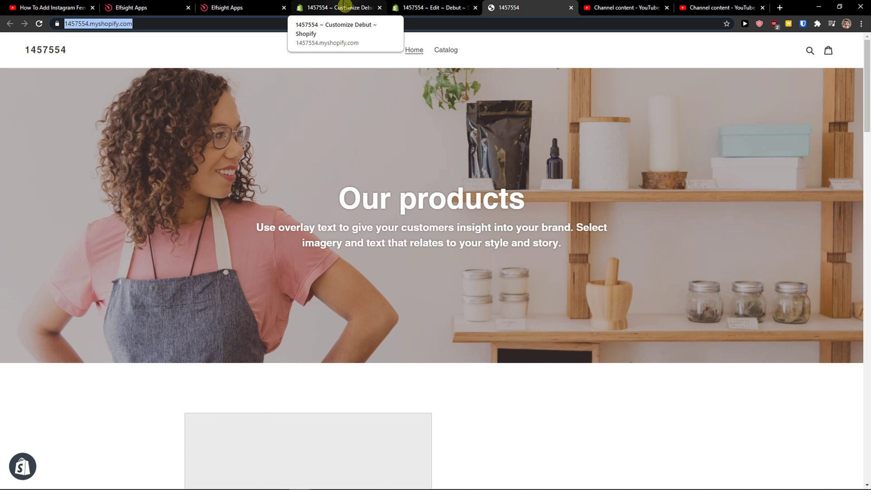
{"action": "left_click", "coordinate": [433, 7]}
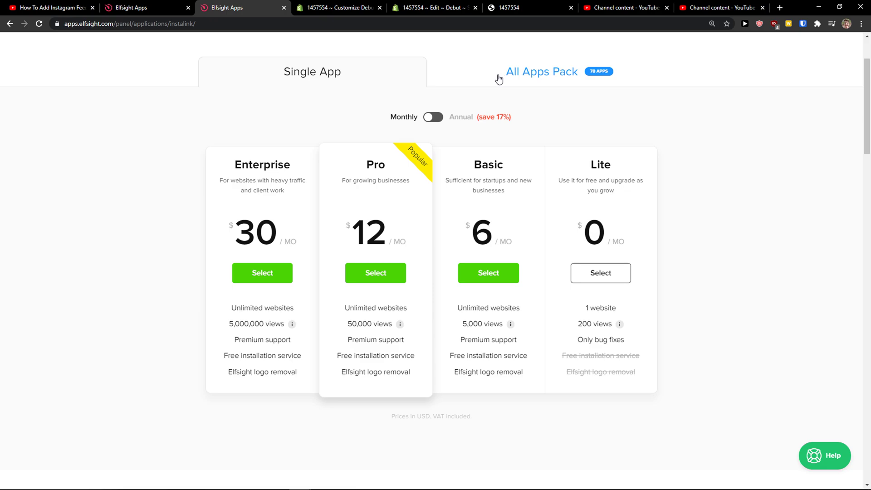
Leave the Elfsight pricing page and return to the Customize Debut theme editor tab
{"action": "left_click", "coordinate": [541, 71]}
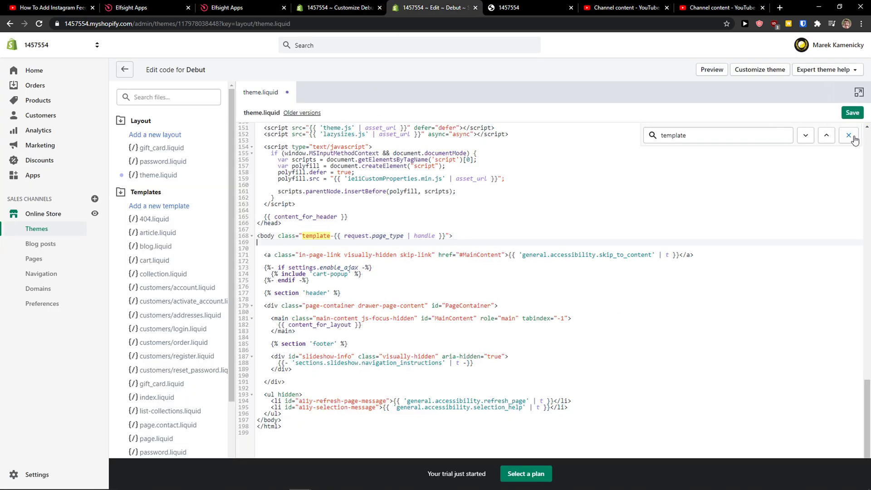
{"action": "left_click", "coordinate": [337, 8]}
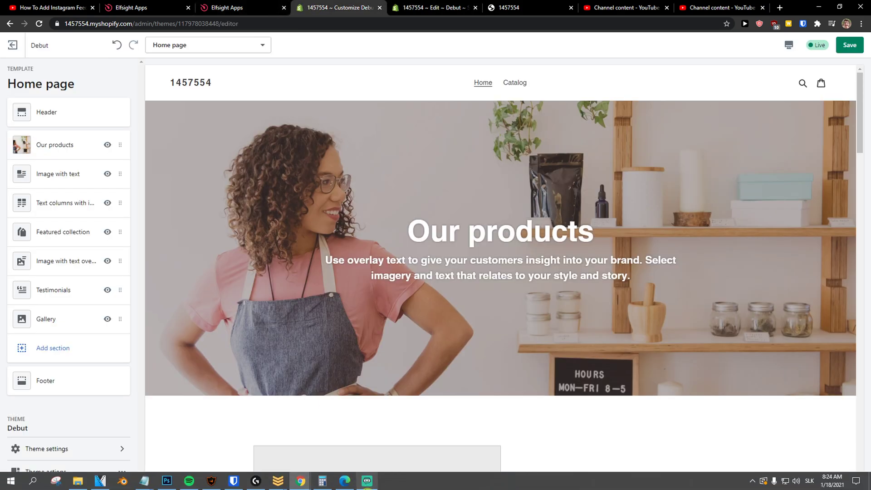